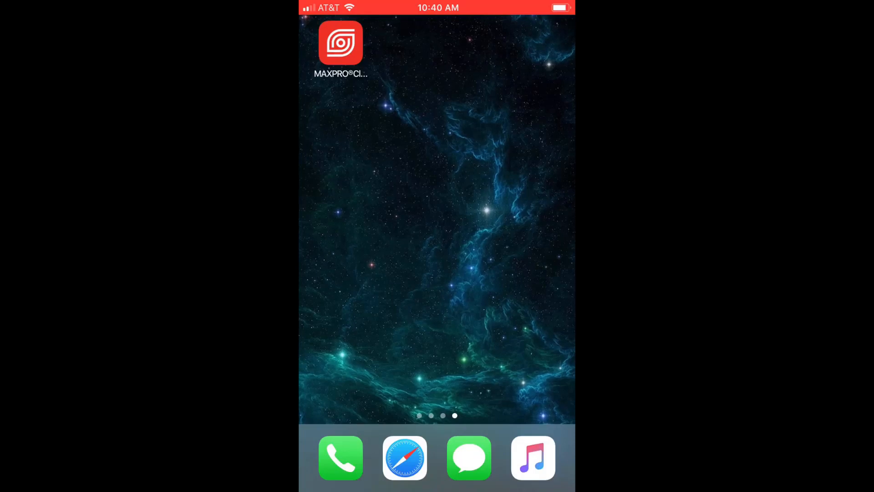
Step: Launch the MAXPRO Cloud app from the iOS home screen
{"action": "left_click", "coordinate": [340, 43]}
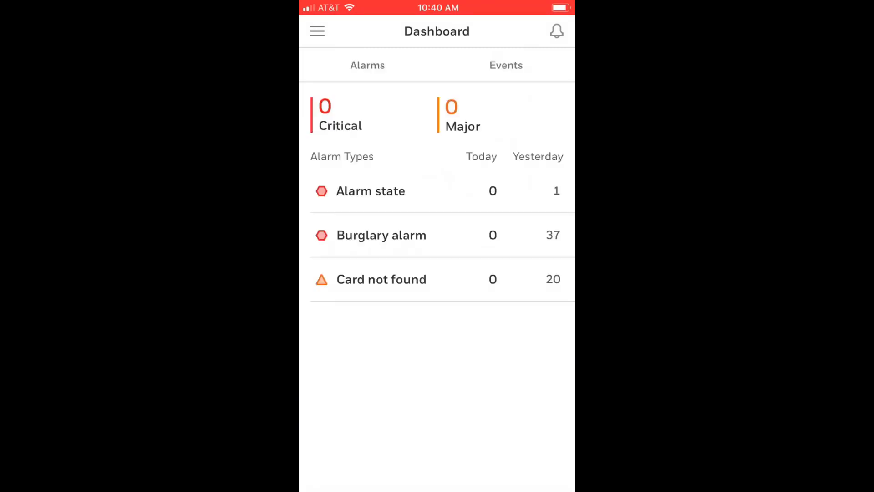
Step: Go through the navigation menu to My Sites and open Honeywell Site 1
{"action": "left_click", "coordinate": [317, 31]}
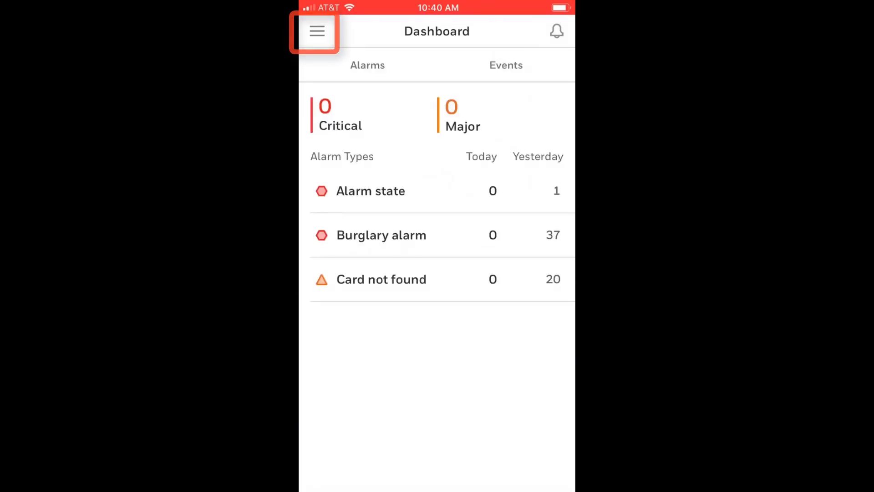
{"action": "left_click", "coordinate": [317, 31]}
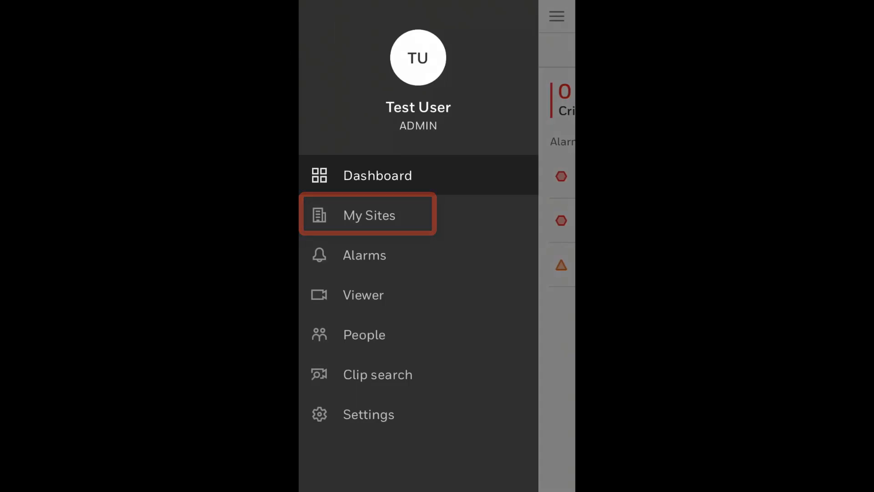
{"action": "left_click", "coordinate": [367, 215]}
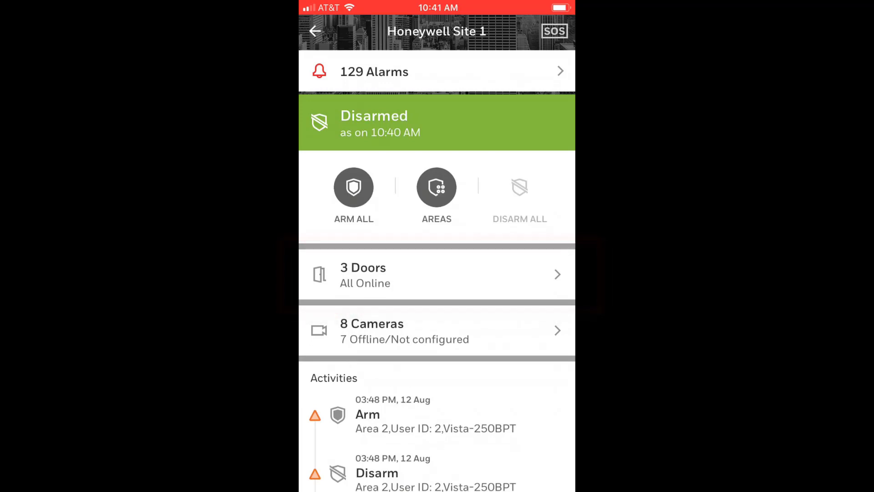
Step: Open the site's 3 Doors list and select Door 1
{"action": "left_click", "coordinate": [437, 274]}
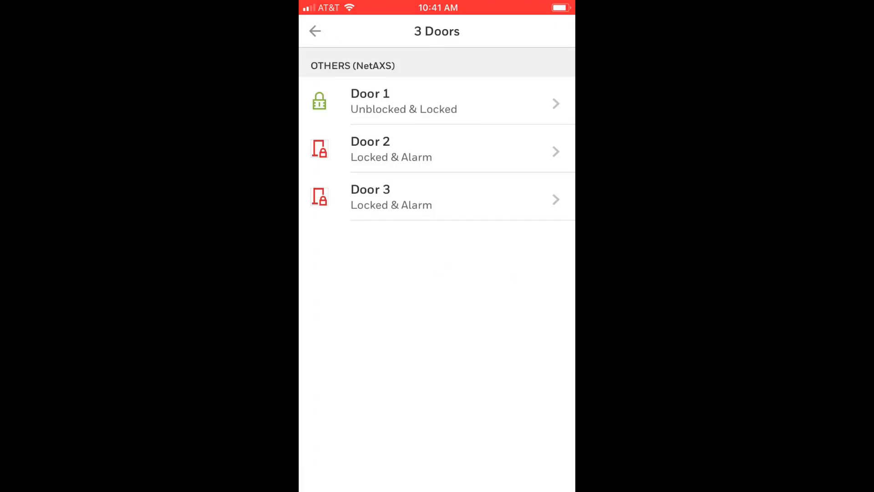
{"action": "left_click", "coordinate": [437, 101]}
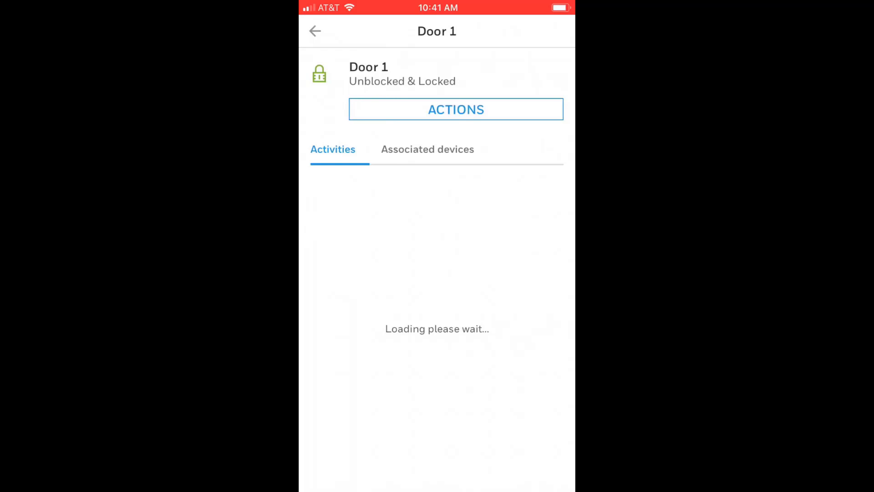
Step: Choose Unlock from Door 1's Actions sheet so it reads Unblocked & Unlocked
{"action": "left_click", "coordinate": [456, 109]}
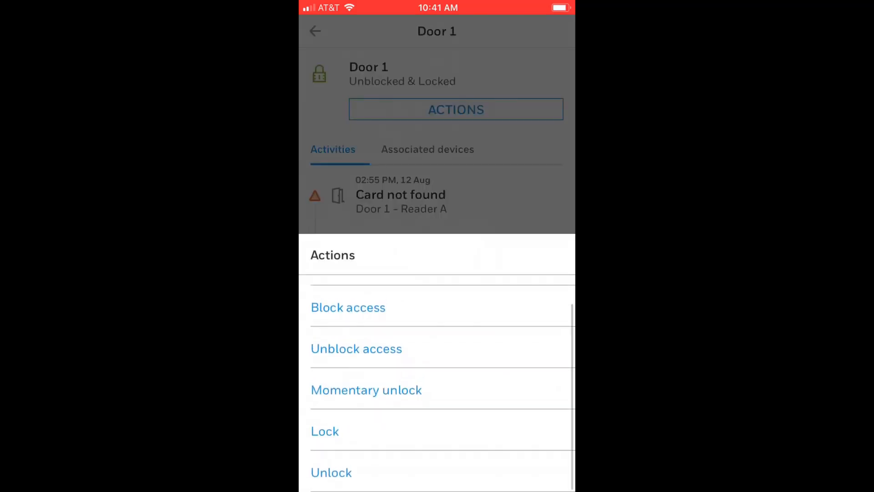
{"action": "left_click", "coordinate": [330, 472]}
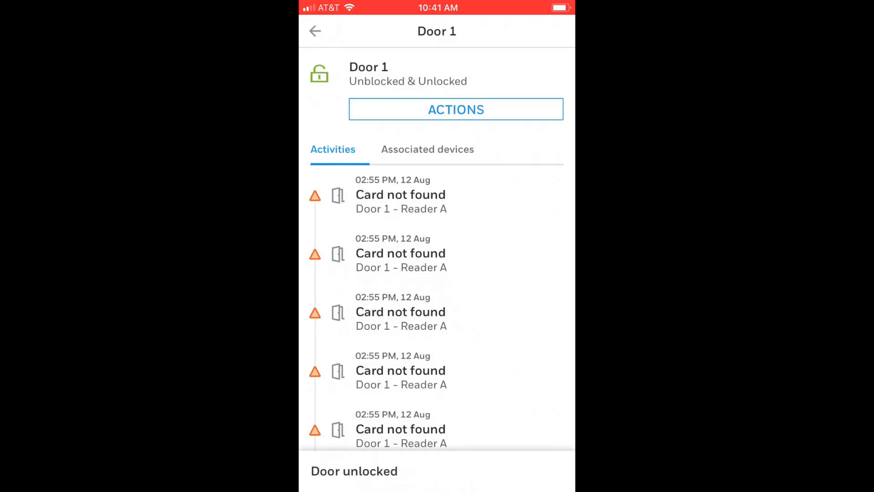
{"action": "left_click", "coordinate": [455, 109]}
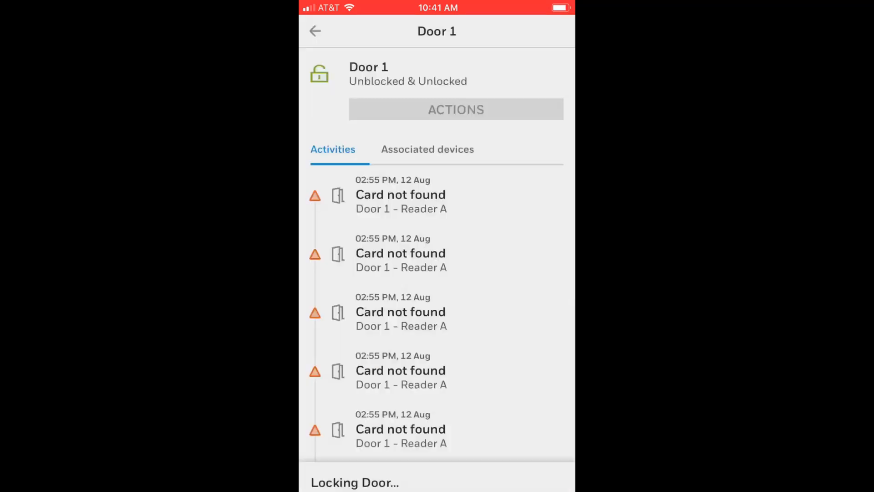